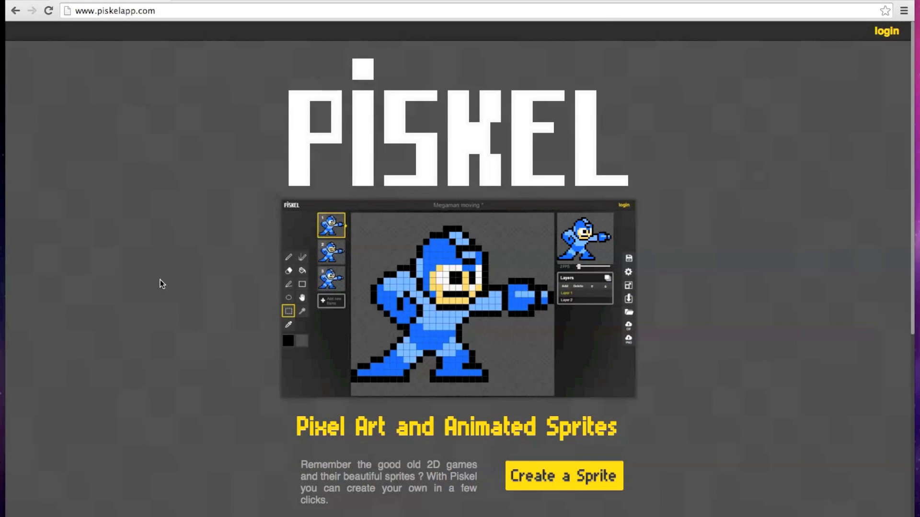
{"action": "mouse_move", "coordinate": [256, 183]}
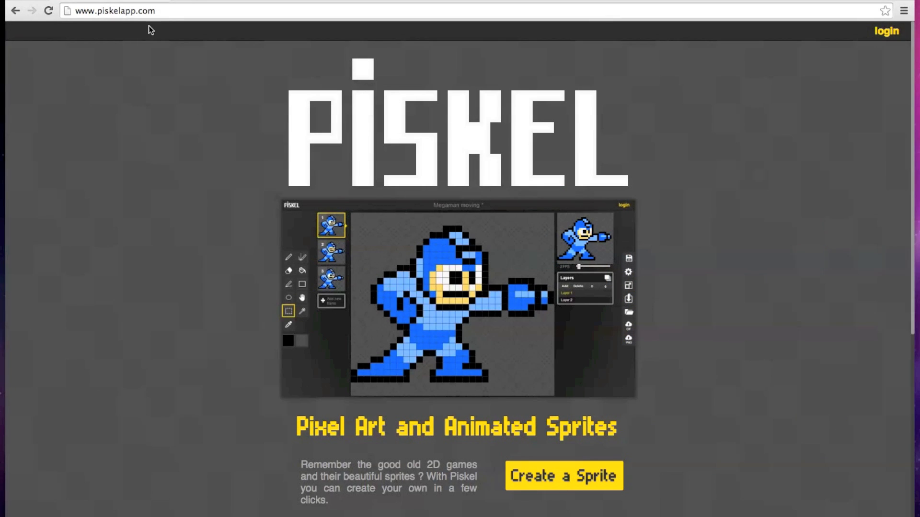
{"action": "mouse_move", "coordinate": [270, 182]}
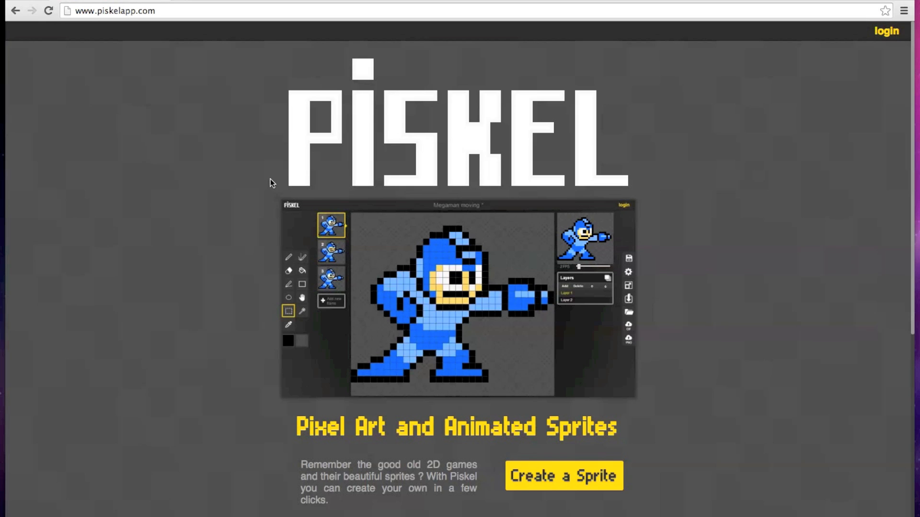
{"action": "mouse_move", "coordinate": [912, 299]}
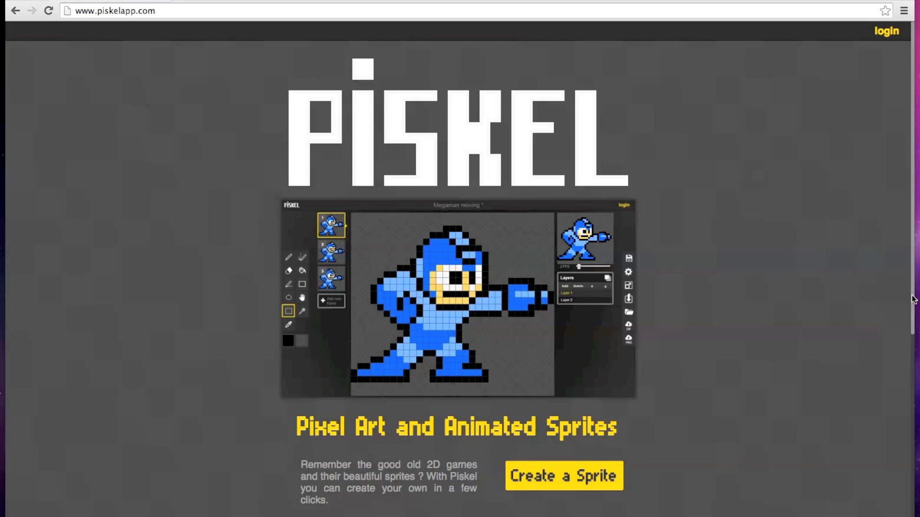
- Start a new empty sprite from the homepage's 'Create a Sprite' button
{"action": "scroll", "scroll_direction": "down", "scroll_amount": 3}
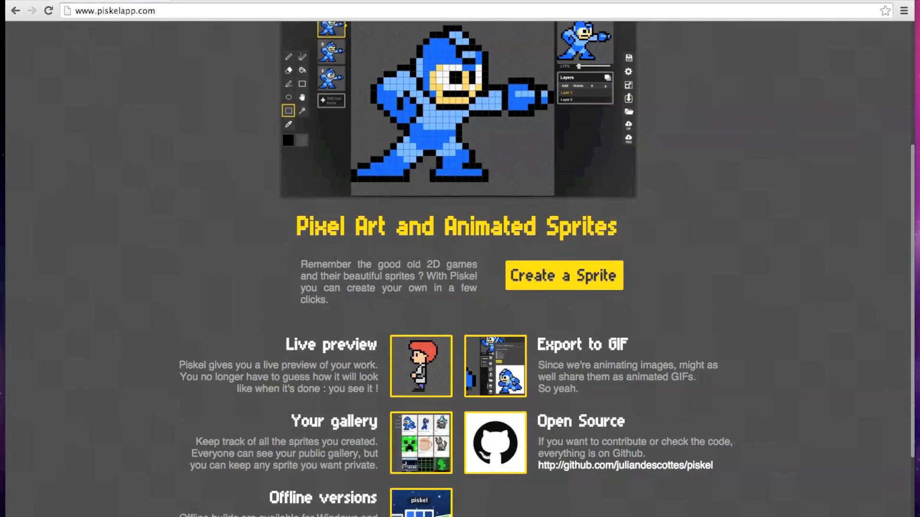
{"action": "scroll", "scroll_direction": "down", "scroll_amount": 3}
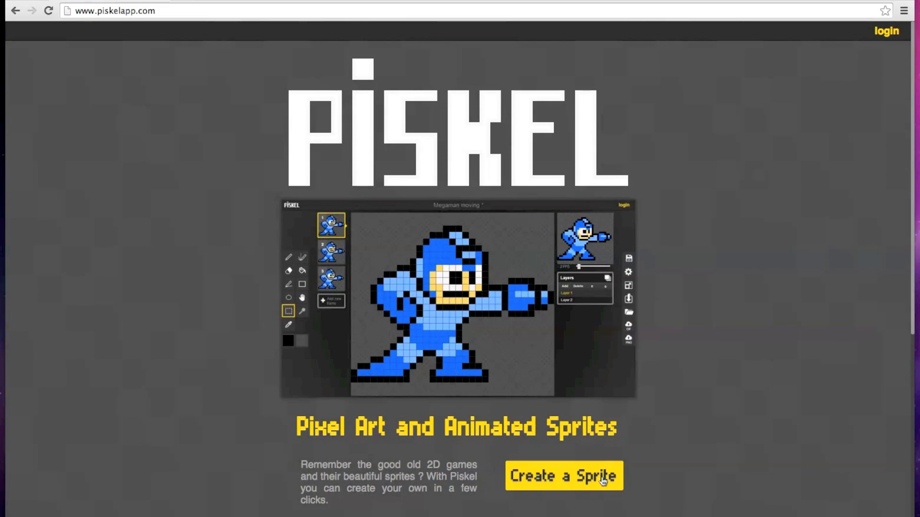
{"action": "left_click", "coordinate": [563, 476]}
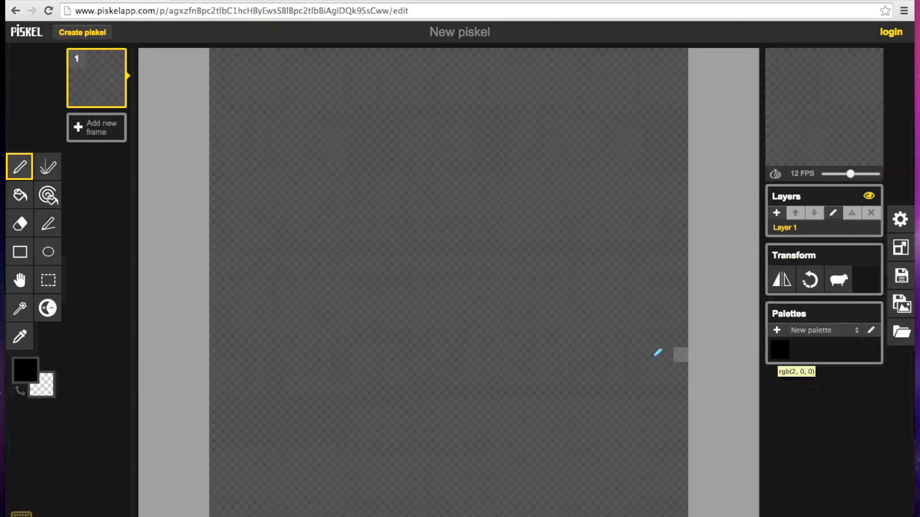
{"action": "mouse_move", "coordinate": [19, 170]}
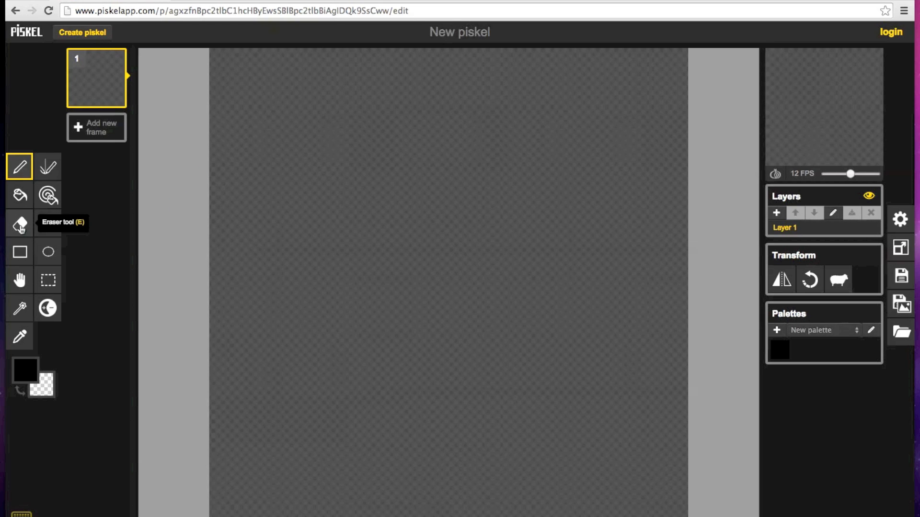
{"action": "mouse_move", "coordinate": [815, 159]}
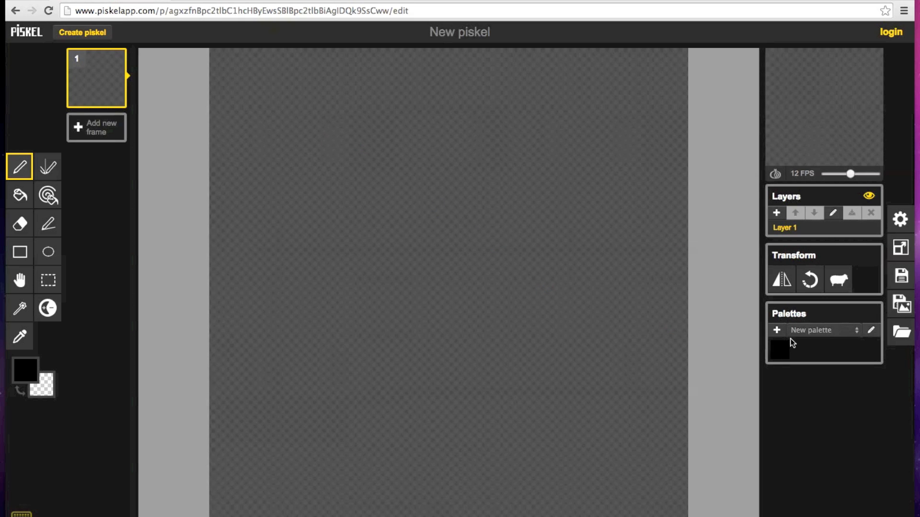
- Create a new palette holding the bright blue #05AAFC and save it
{"action": "left_click", "coordinate": [871, 330]}
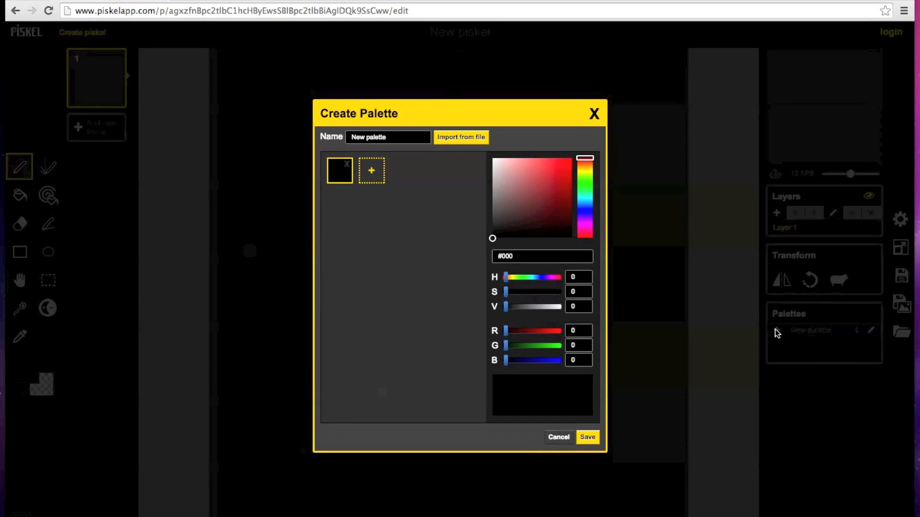
{"action": "left_click", "coordinate": [584, 160]}
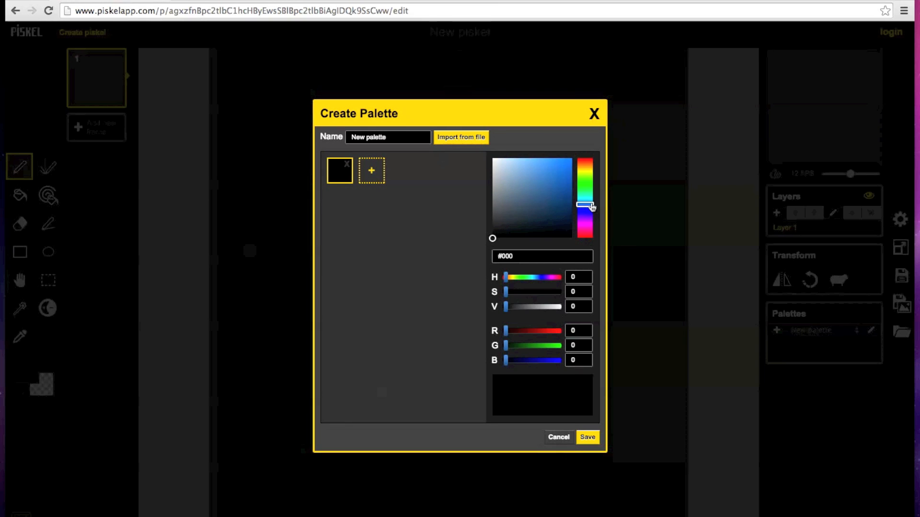
{"action": "left_click", "coordinate": [538, 164]}
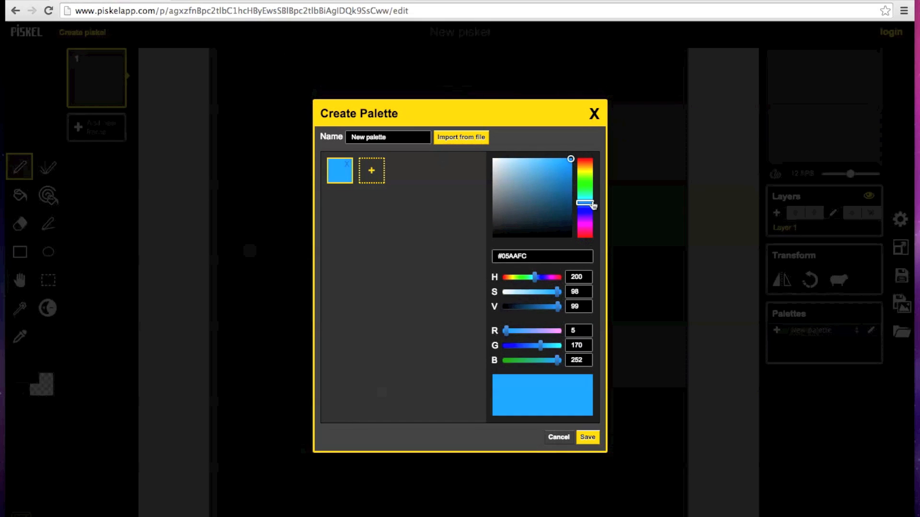
{"action": "mouse_move", "coordinate": [558, 416]}
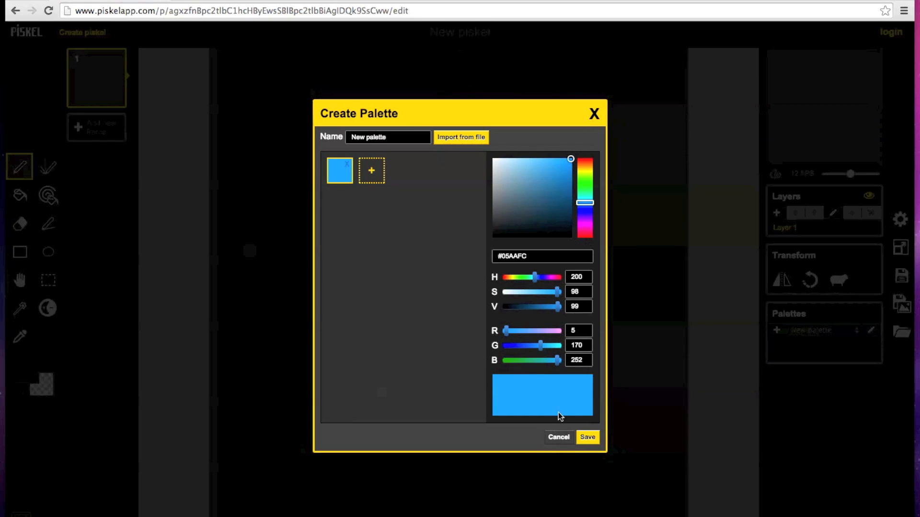
{"action": "left_click", "coordinate": [587, 437]}
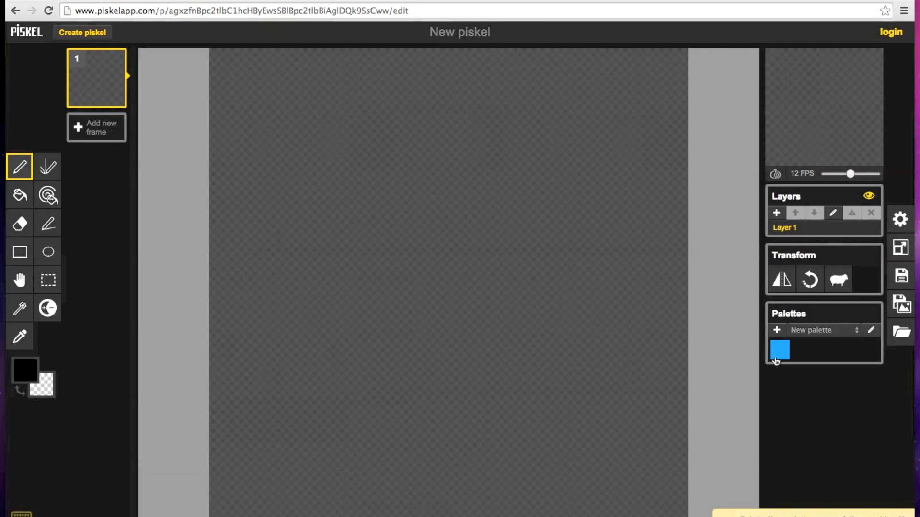
{"action": "mouse_move", "coordinate": [772, 369]}
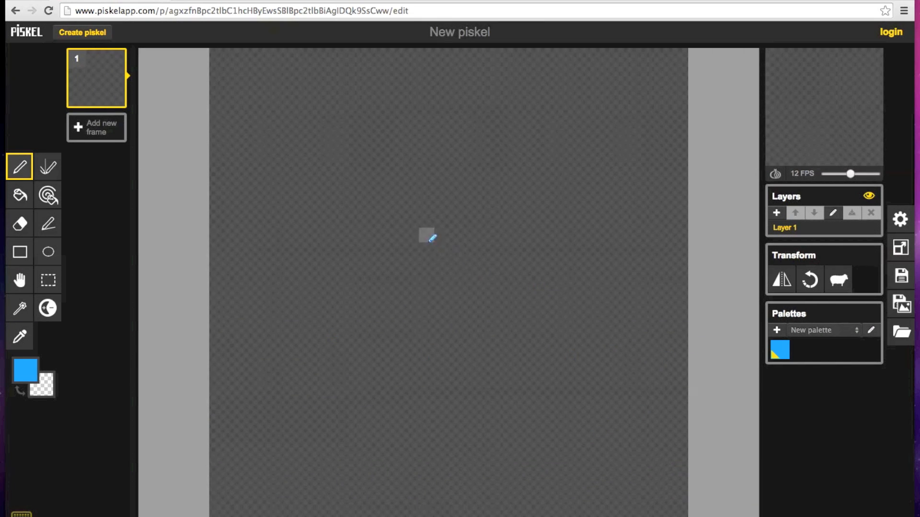
{"action": "mouse_move", "coordinate": [399, 190]}
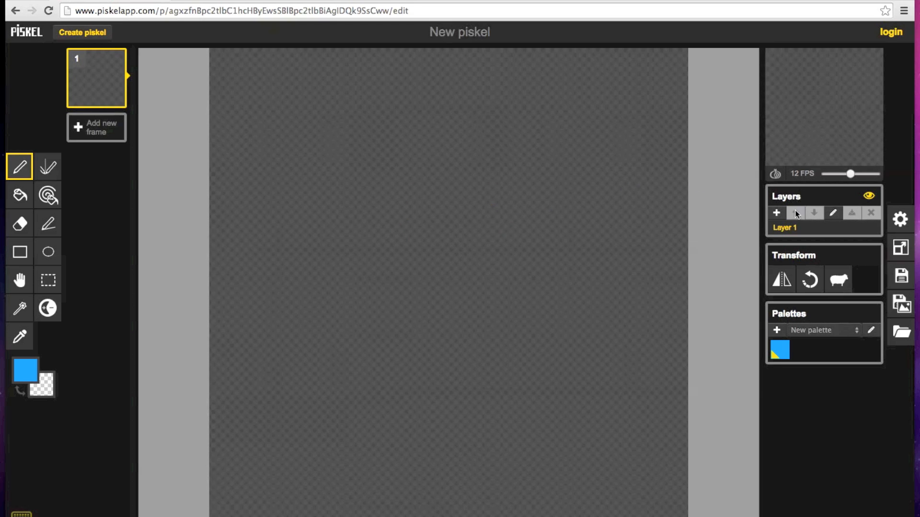
{"action": "mouse_move", "coordinate": [741, 243]}
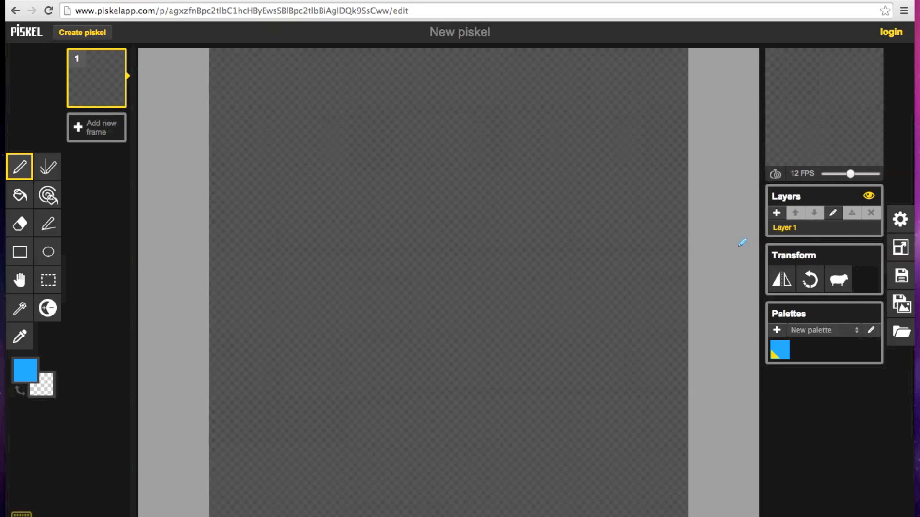
{"action": "mouse_move", "coordinate": [901, 248]}
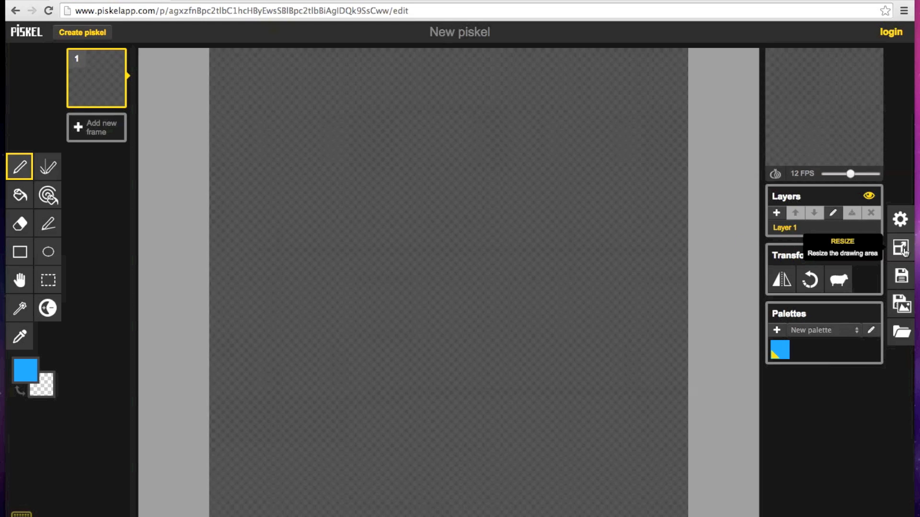
- Bring up the drawing-area resize settings, currently at 32 × 32 px
{"action": "left_click", "coordinate": [901, 248]}
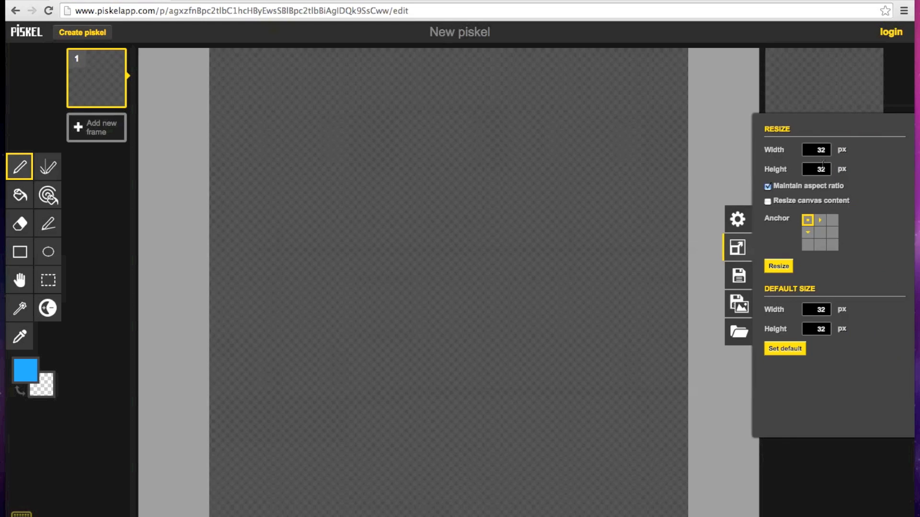
- Begin changing the canvas dimensions toward 16 × 16 pixels
{"action": "left_click", "coordinate": [815, 150]}
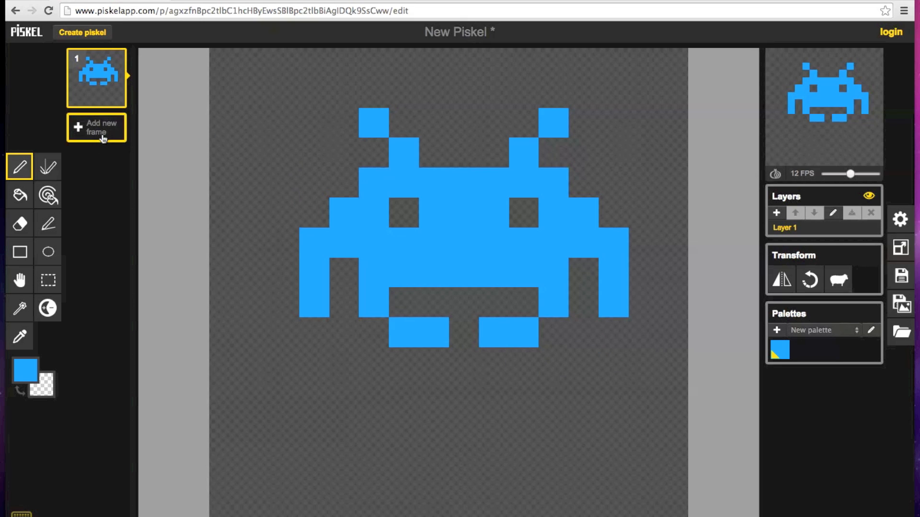
- Add frame two and draw the invader's body, eyes, raised arms and spread feet
{"action": "left_click", "coordinate": [96, 128]}
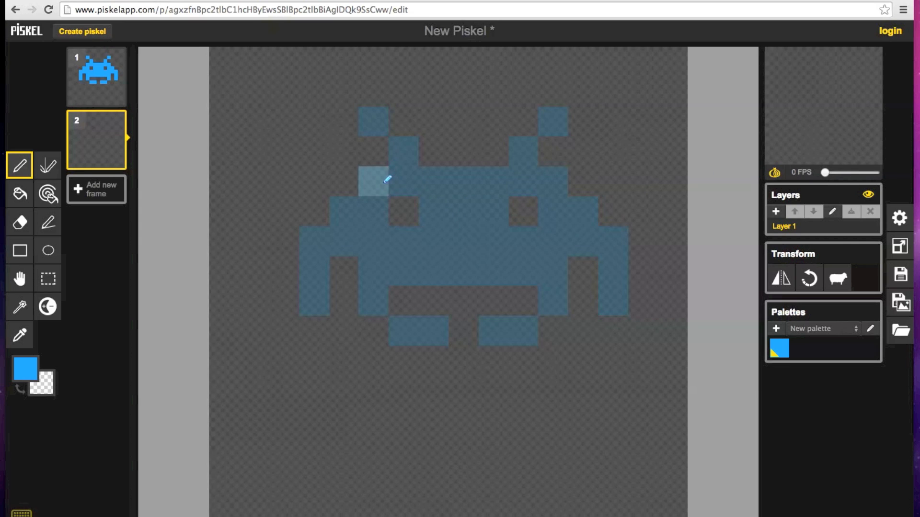
{"action": "left_click_drag", "start_coordinate": [373, 182], "coordinate": [552, 122]}
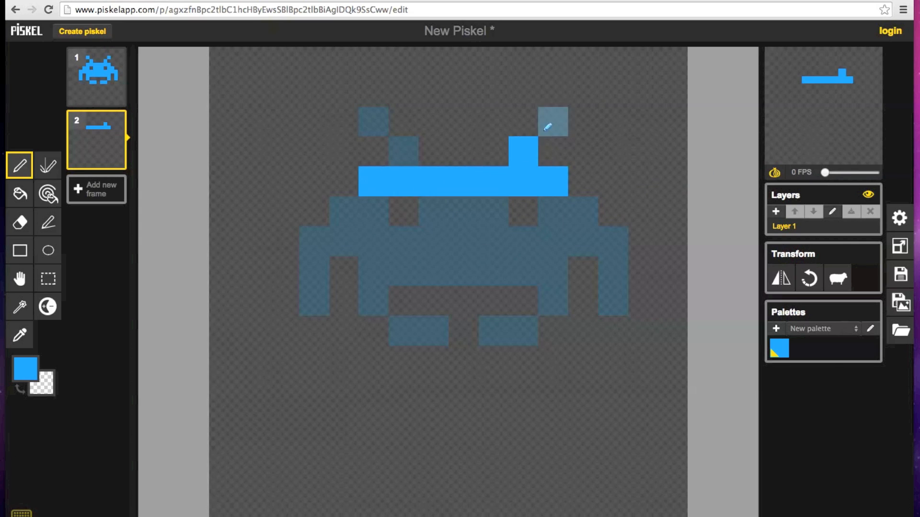
{"action": "left_click_drag", "start_coordinate": [373, 120], "coordinate": [372, 278]}
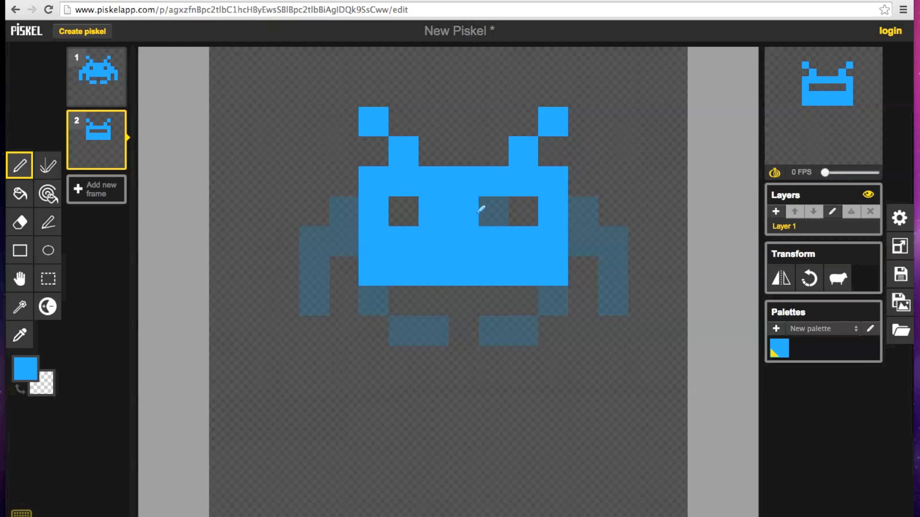
{"action": "left_click_drag", "start_coordinate": [481, 211], "coordinate": [574, 235]}
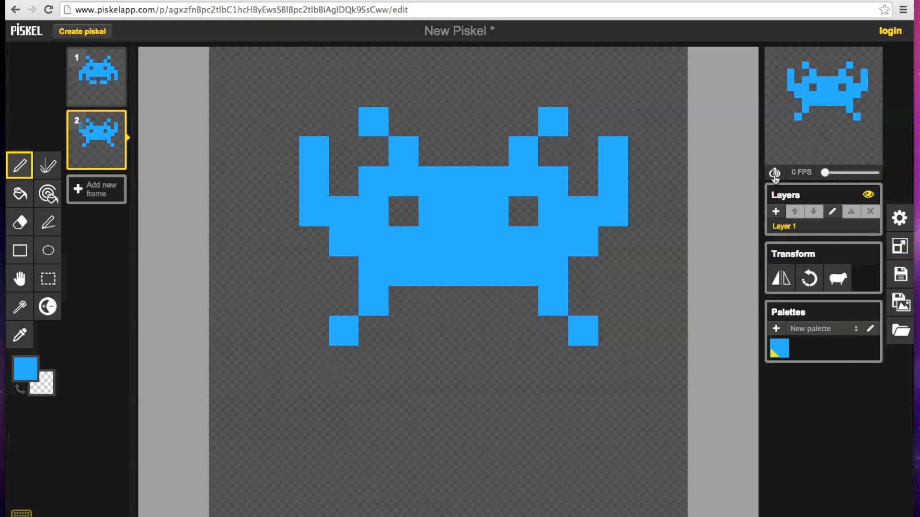
- Raise the preview playback speed from 0 to 4 FPS
{"action": "left_click_drag", "start_coordinate": [825, 172], "coordinate": [830, 172]}
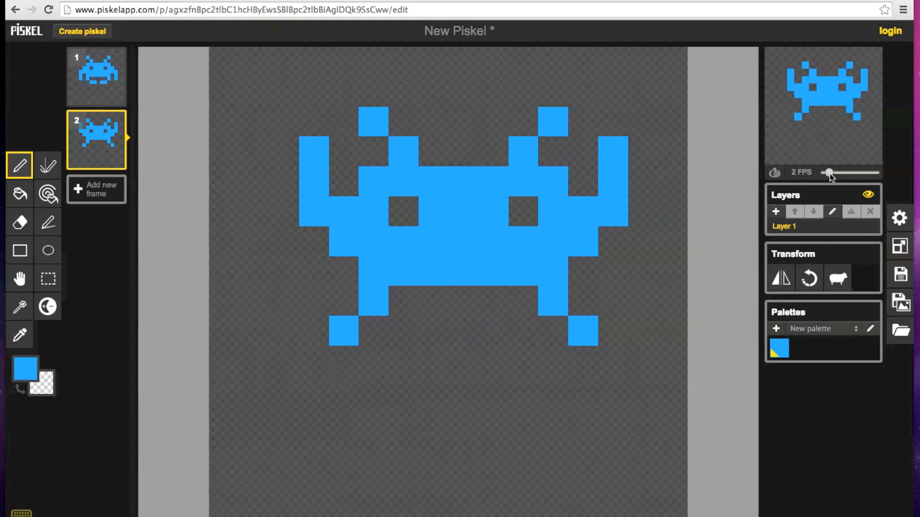
{"action": "left_click_drag", "start_coordinate": [828, 172], "coordinate": [834, 172]}
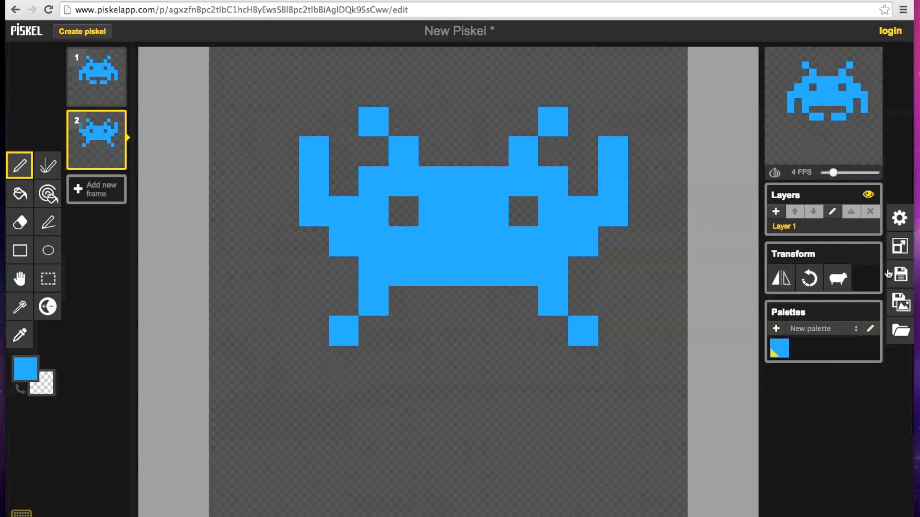
{"action": "mouse_move", "coordinate": [899, 276]}
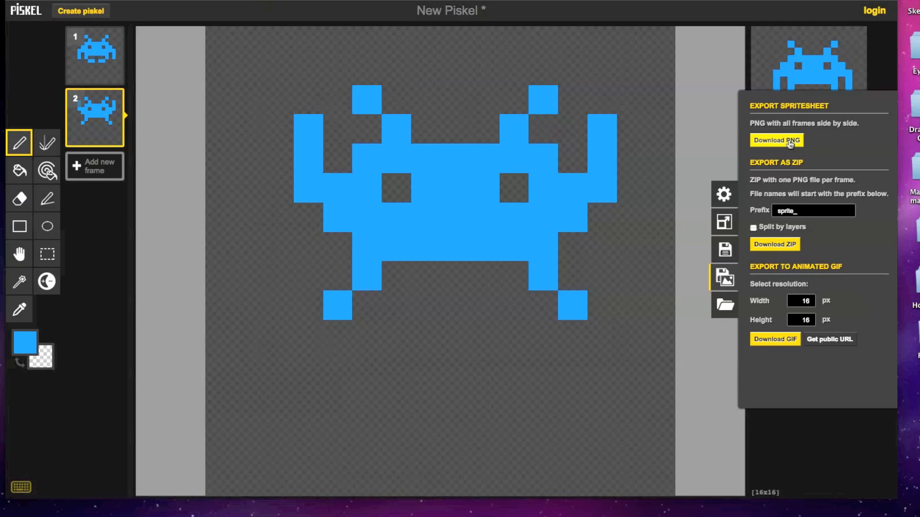
- Download the PNG spritesheet and begin setting the GIF export resolution
{"action": "left_click", "coordinate": [775, 140]}
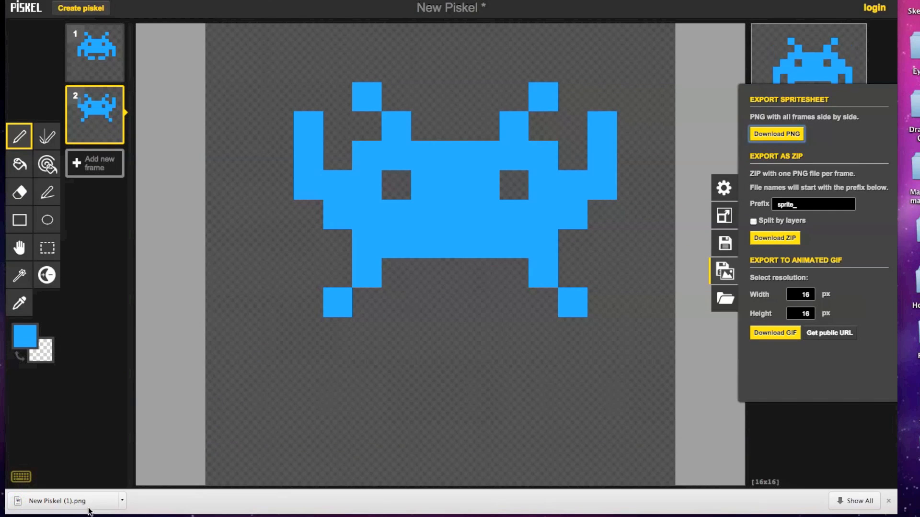
{"action": "mouse_move", "coordinate": [863, 276]}
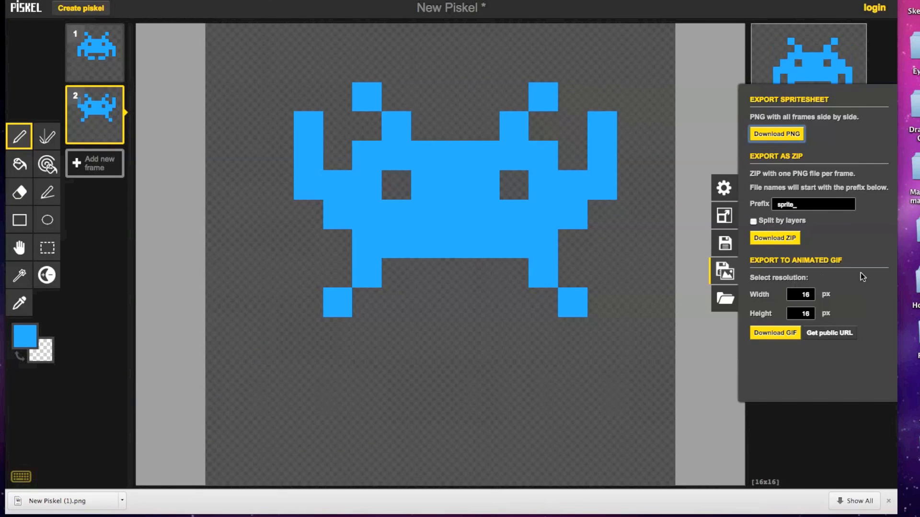
{"action": "left_click", "coordinate": [799, 294]}
{"action": "type", "text": "0"}
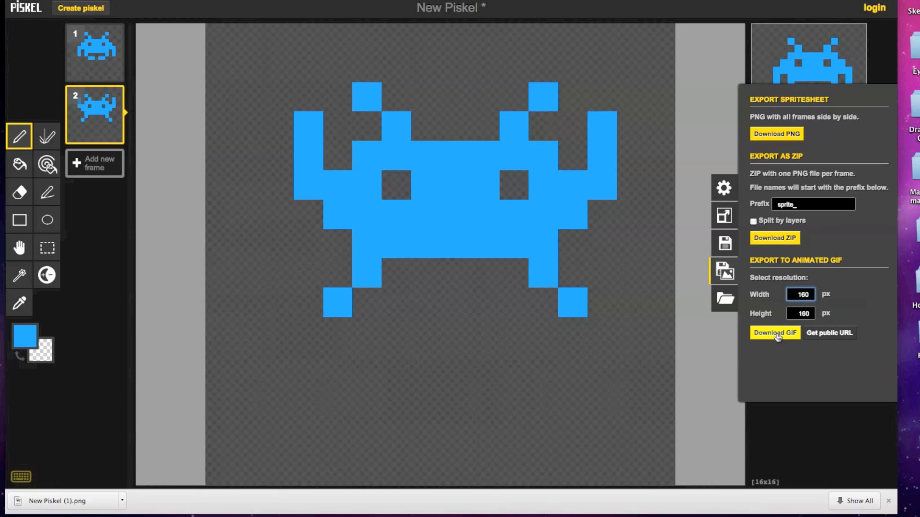
- Download the animation as a 160 × 160 px animated GIF
{"action": "left_click", "coordinate": [774, 333]}
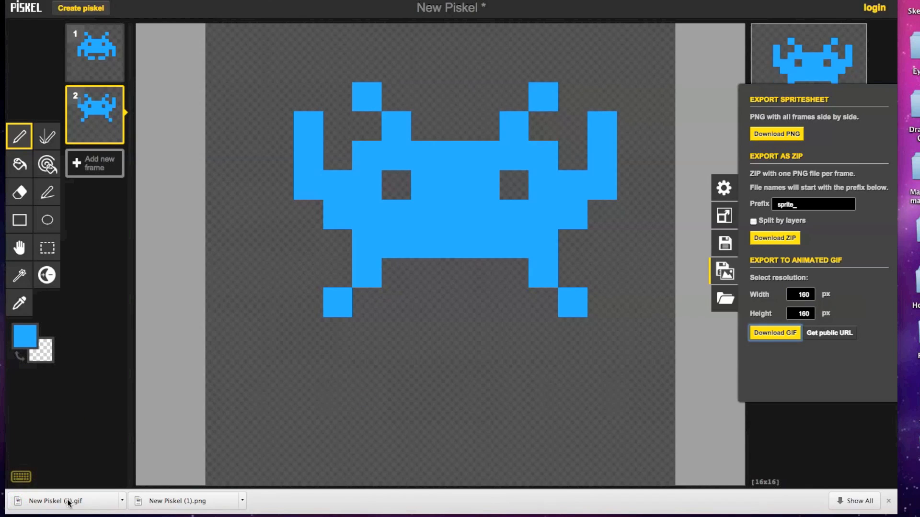